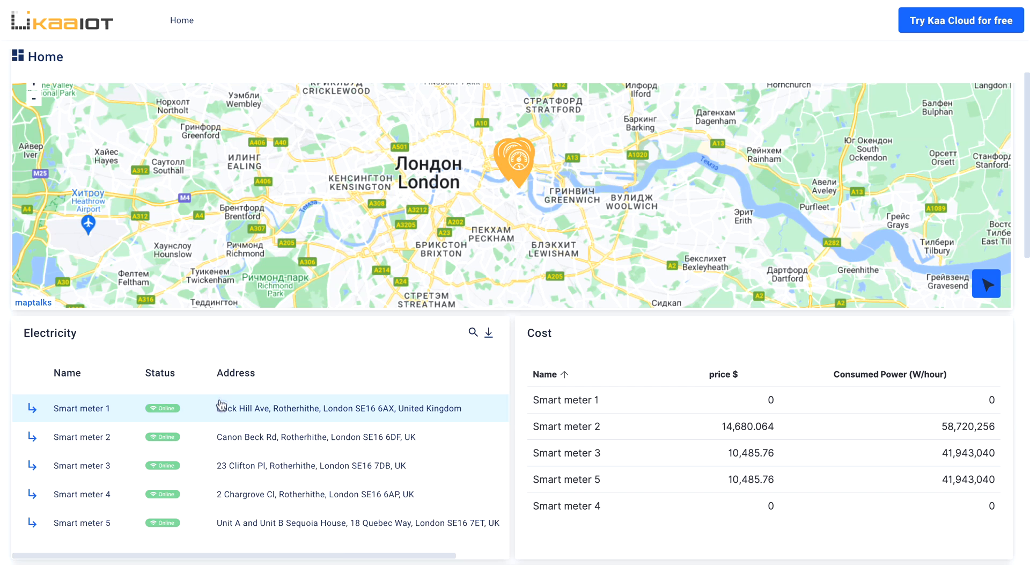
- Open Smart meter 1 from the Electricity table and scroll through its voltage, power and current charts
left_click(80, 408)
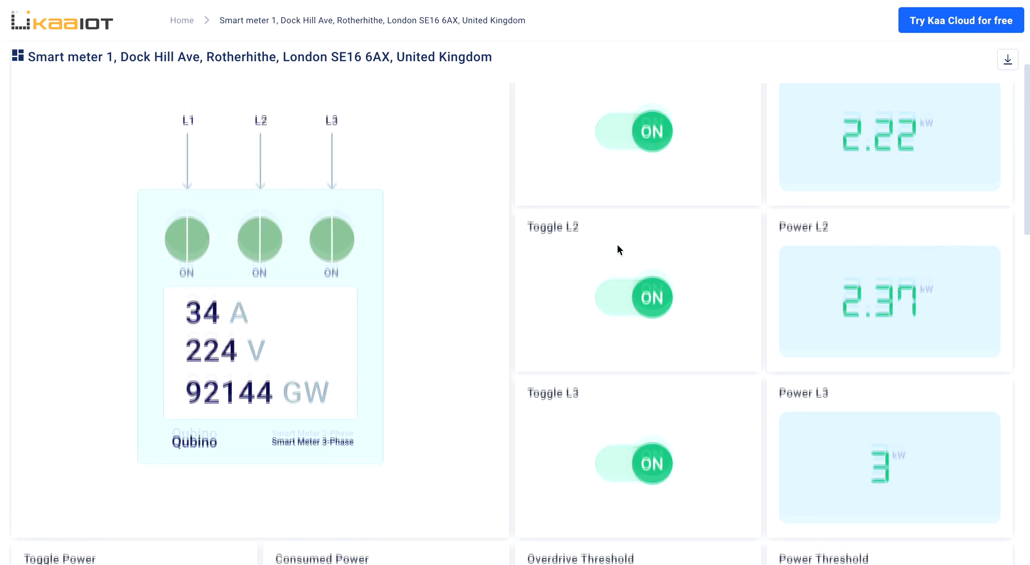
scroll("down", 3)
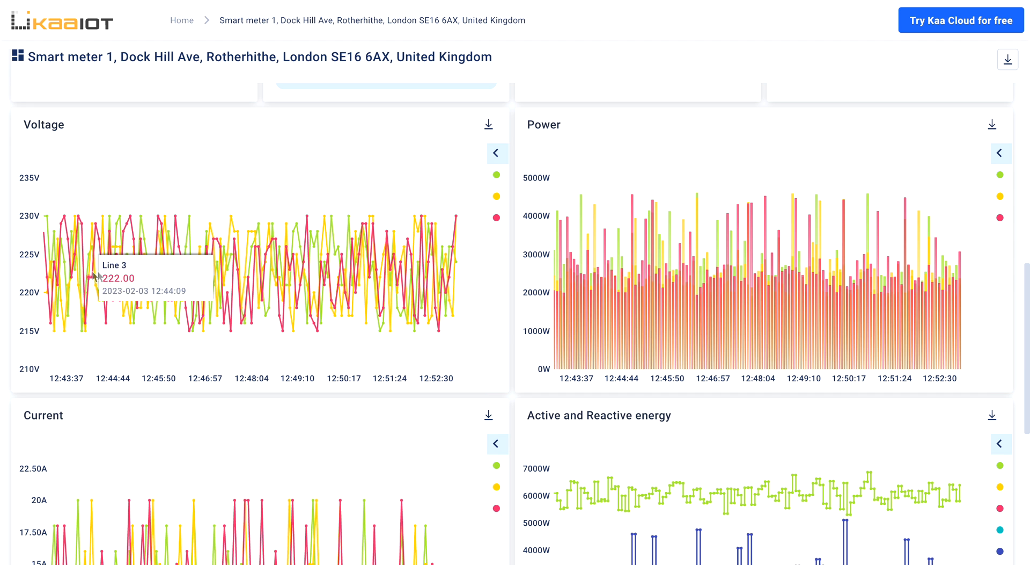
mouse_move(532, 305)
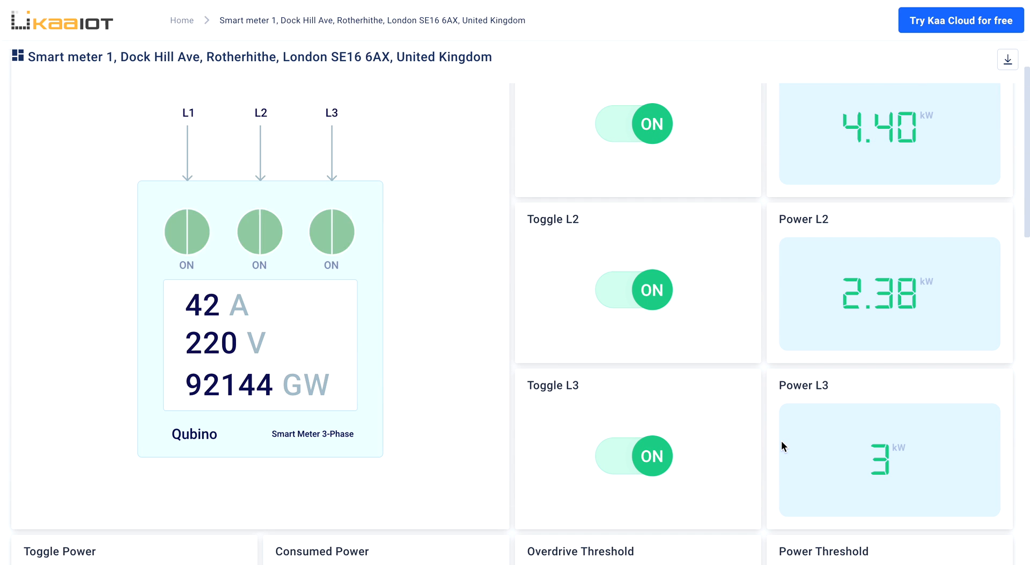
mouse_move(679, 288)
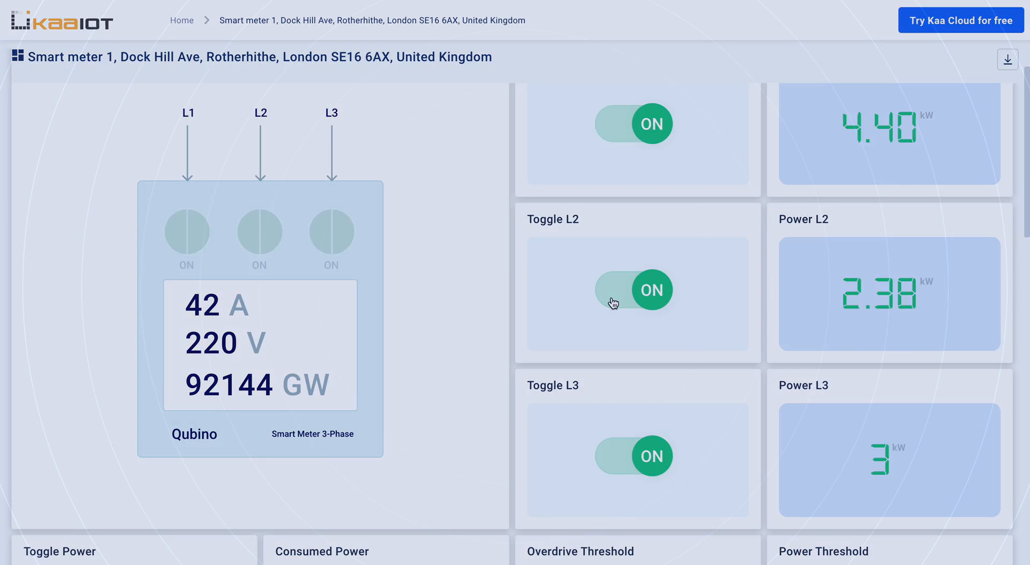
- Open Room 1 from the Gateways table and scroll to its sensor history chart
left_click(182, 20)
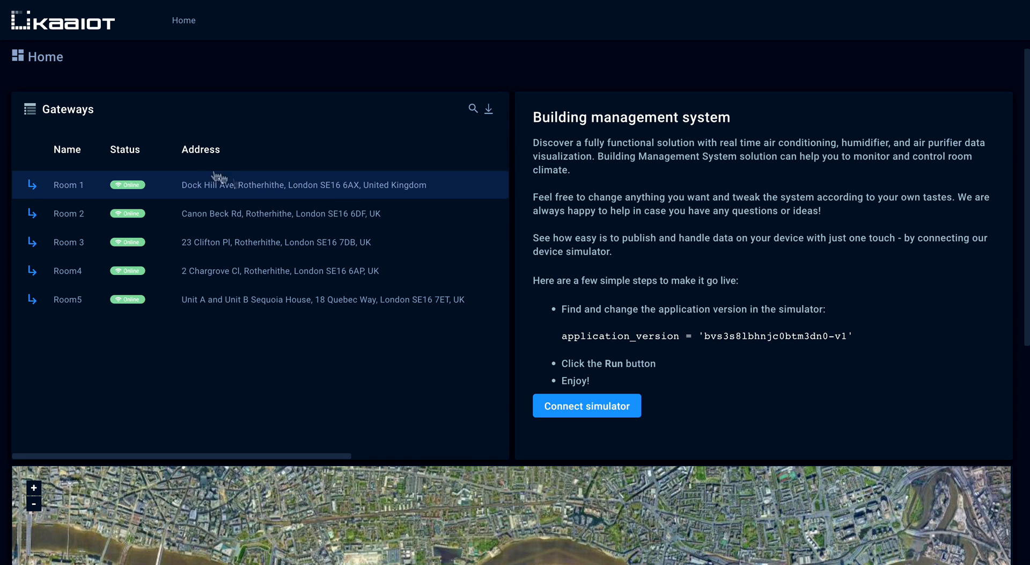
left_click(71, 184)
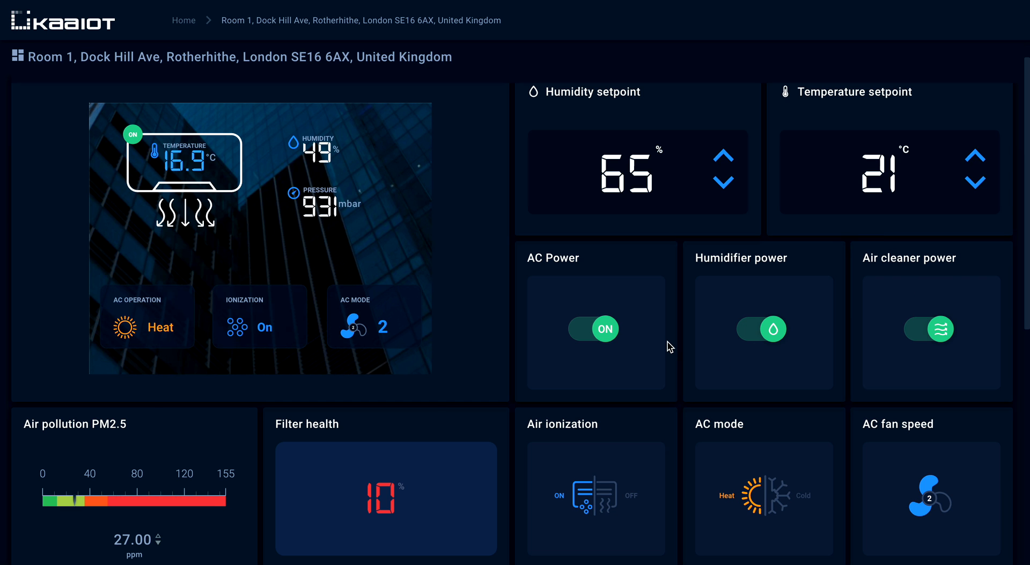
scroll("down", 3)
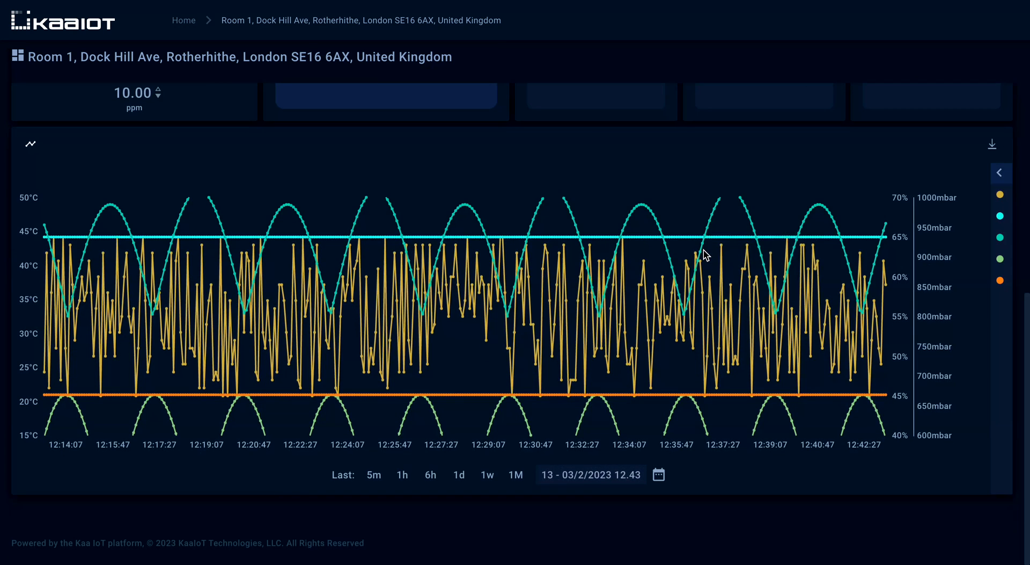
mouse_move(379, 214)
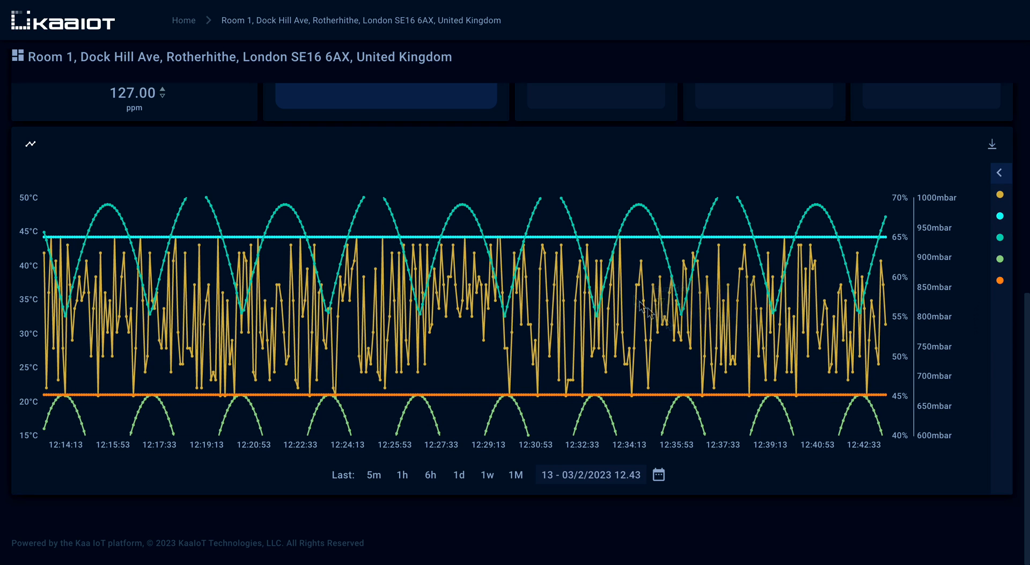
mouse_move(847, 315)
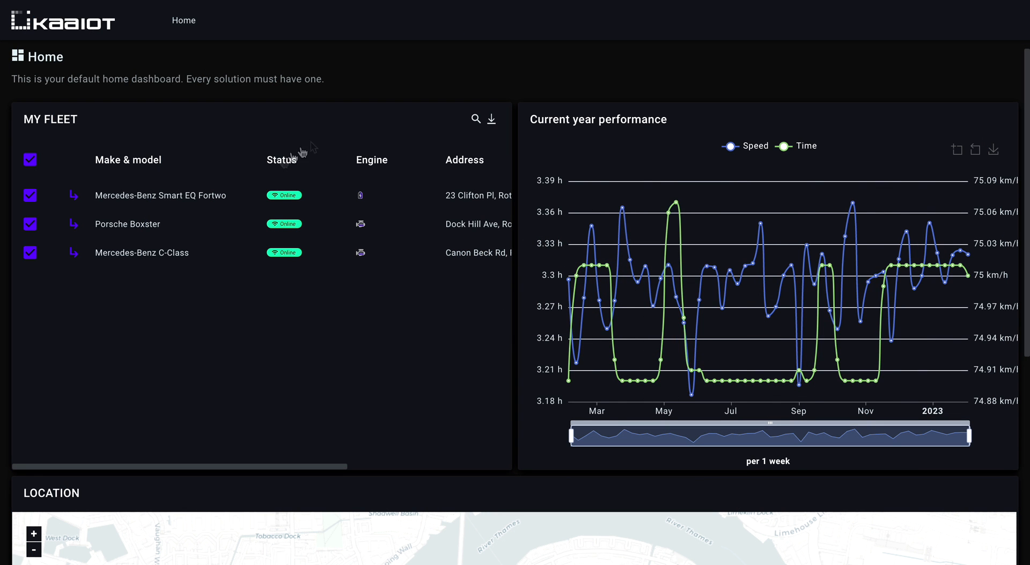
mouse_move(385, 374)
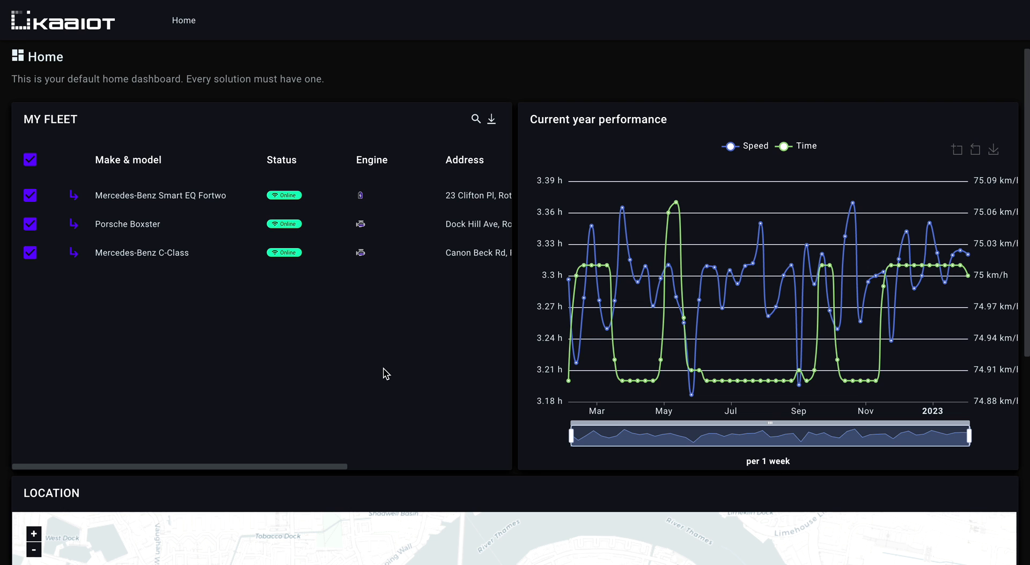
mouse_move(260, 195)
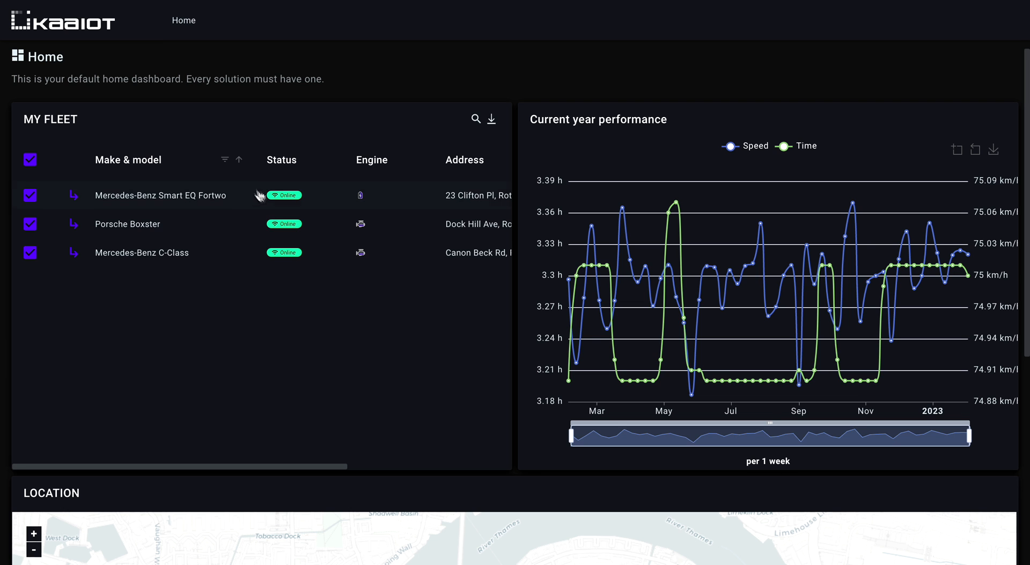
- Open the Mercedes-Benz Smart EQ Fortwo from the fleet list and review gauges, Location History and Event Log
left_click(160, 195)
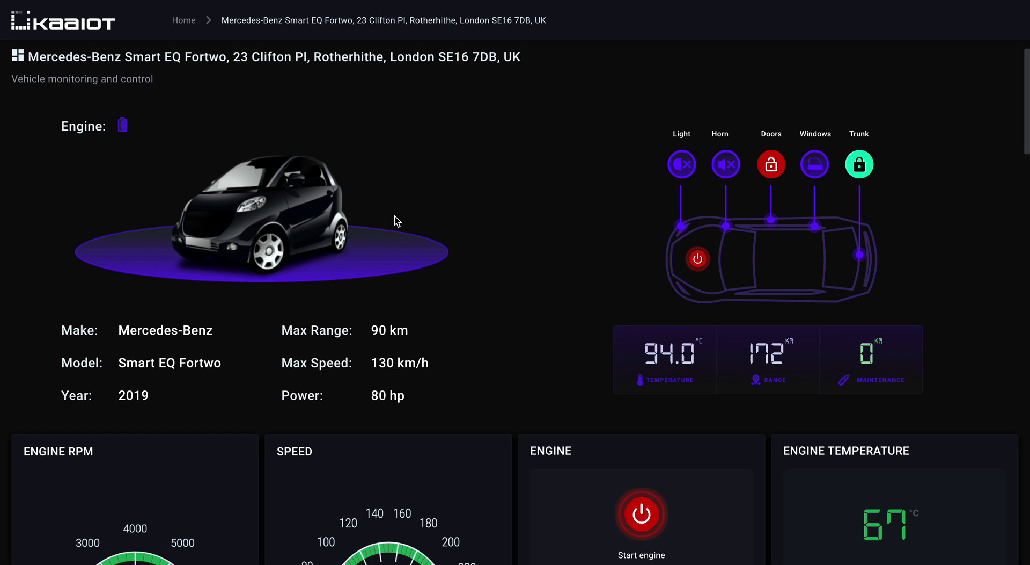
mouse_move(657, 216)
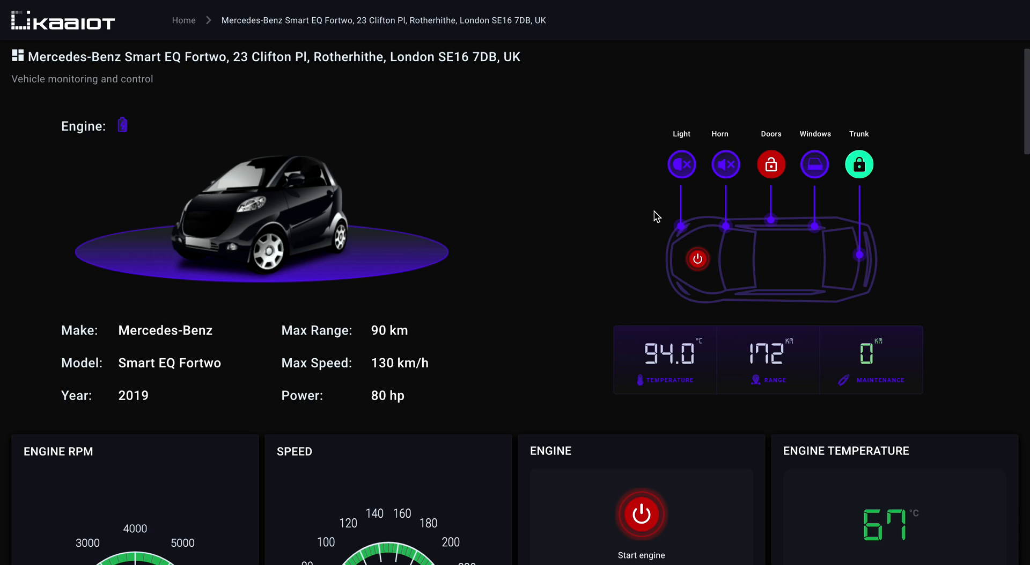
mouse_move(626, 247)
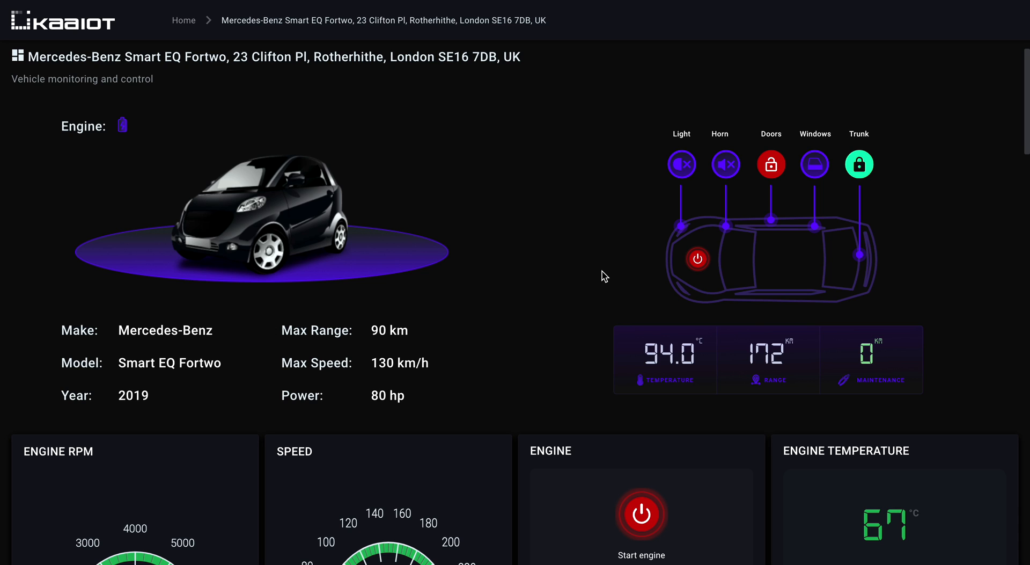
mouse_move(604, 299)
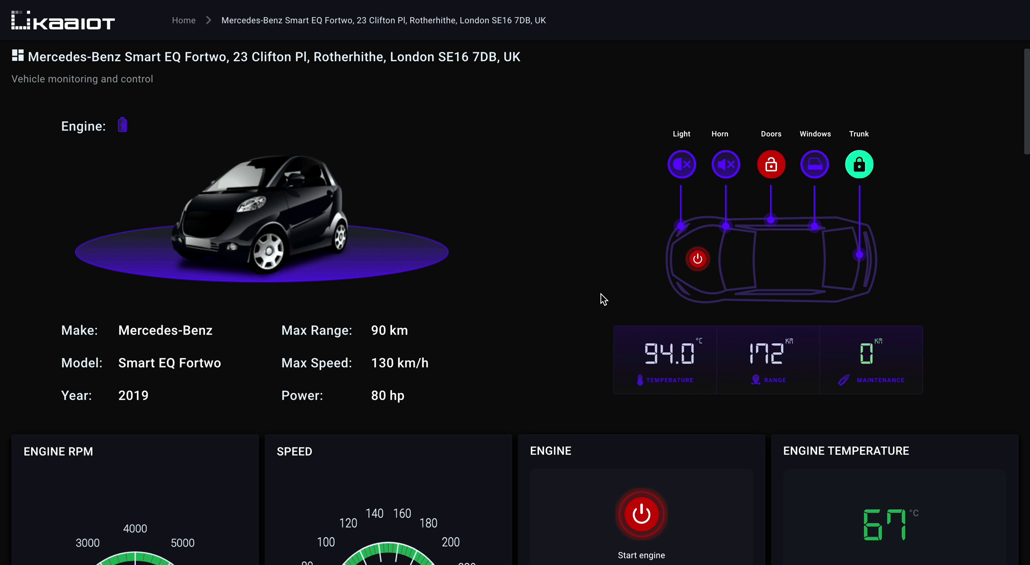
scroll("down", 3)
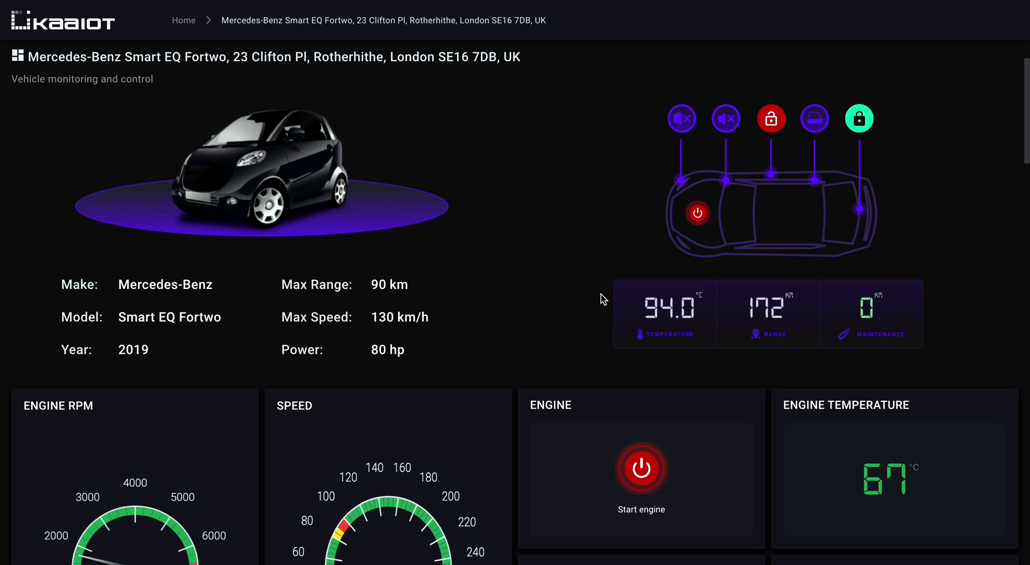
scroll("down", 3)
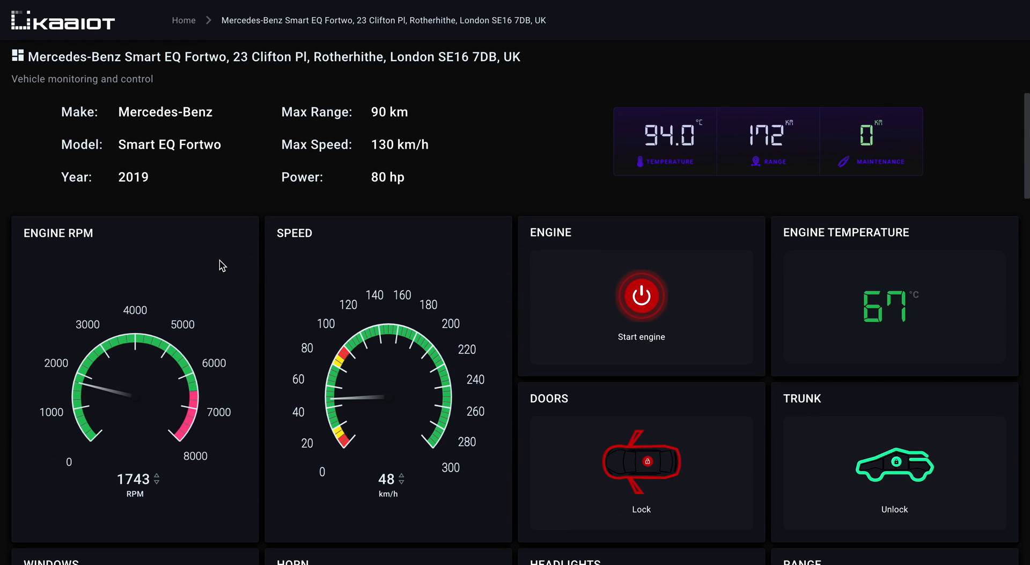
scroll("down", 3)
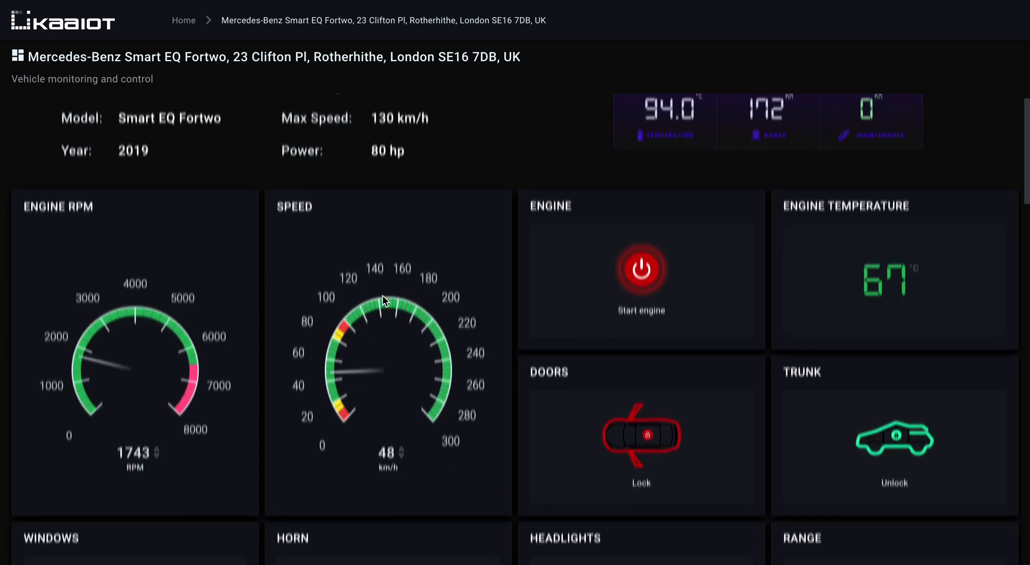
scroll("down", 3)
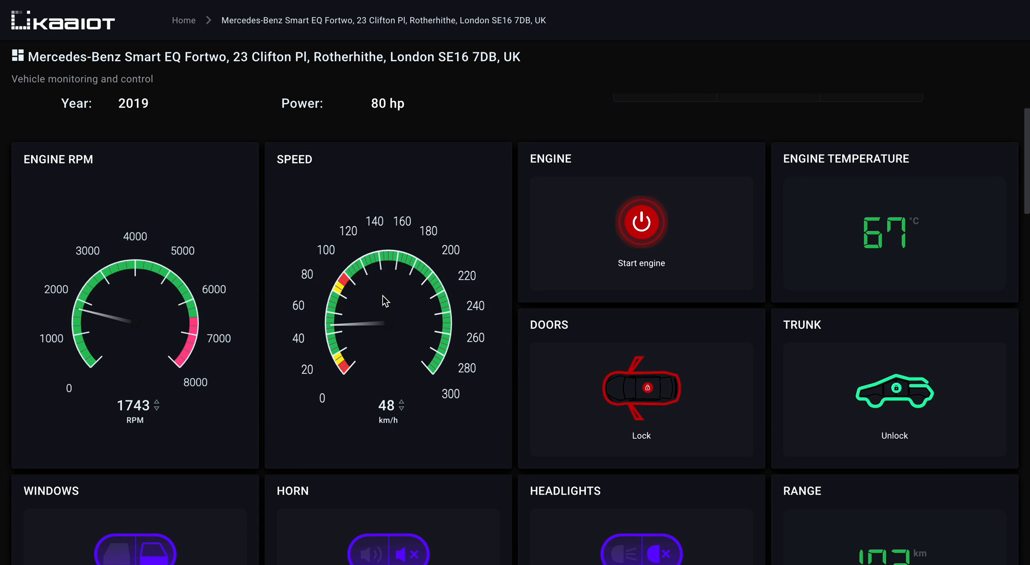
mouse_move(529, 324)
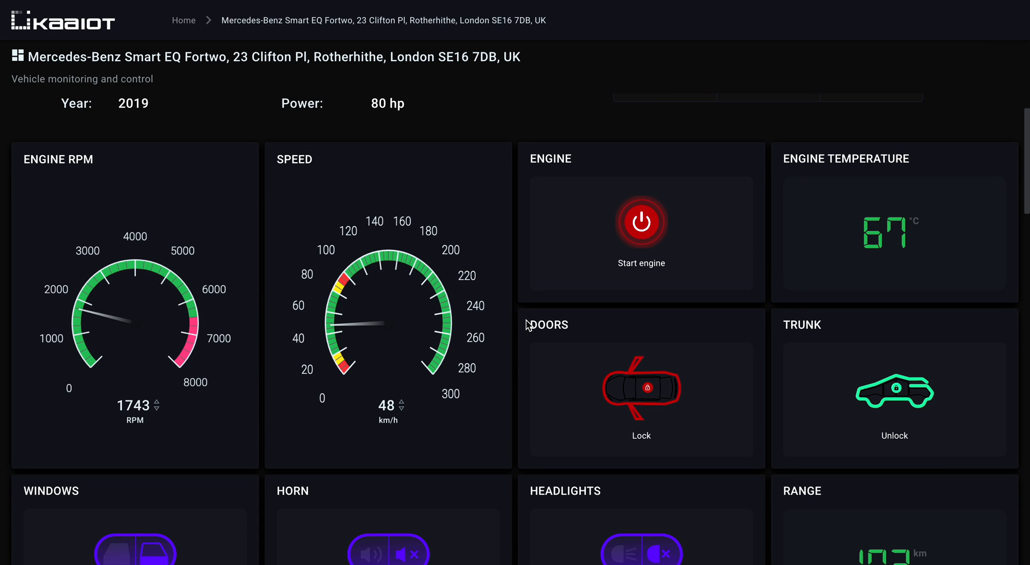
mouse_move(641, 464)
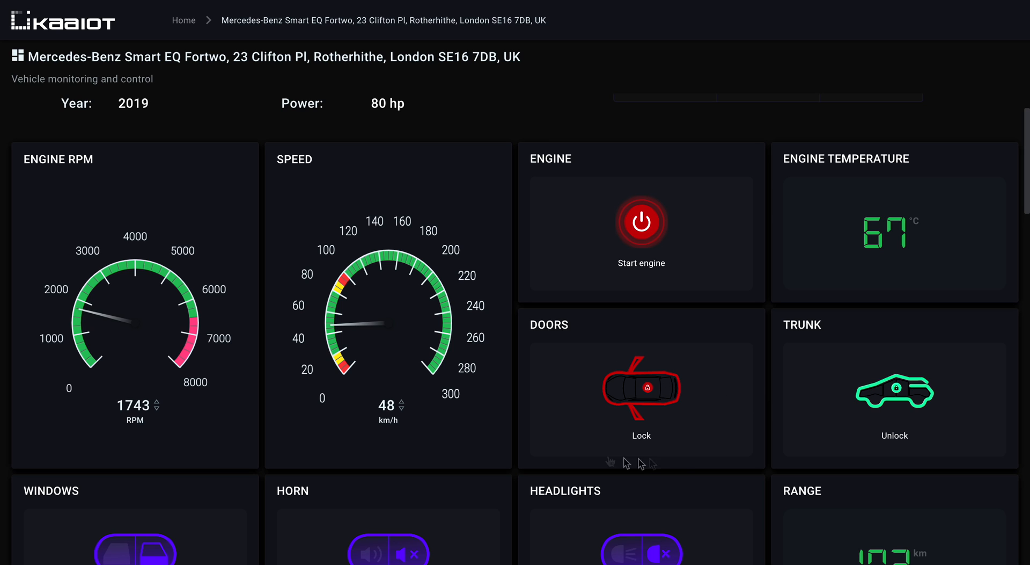
mouse_move(507, 423)
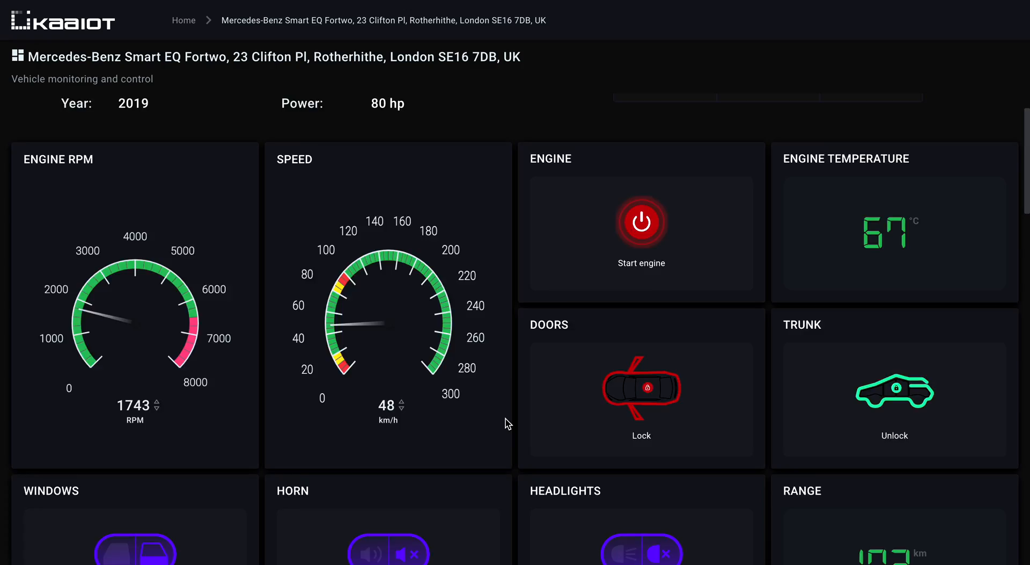
scroll("down", 3)
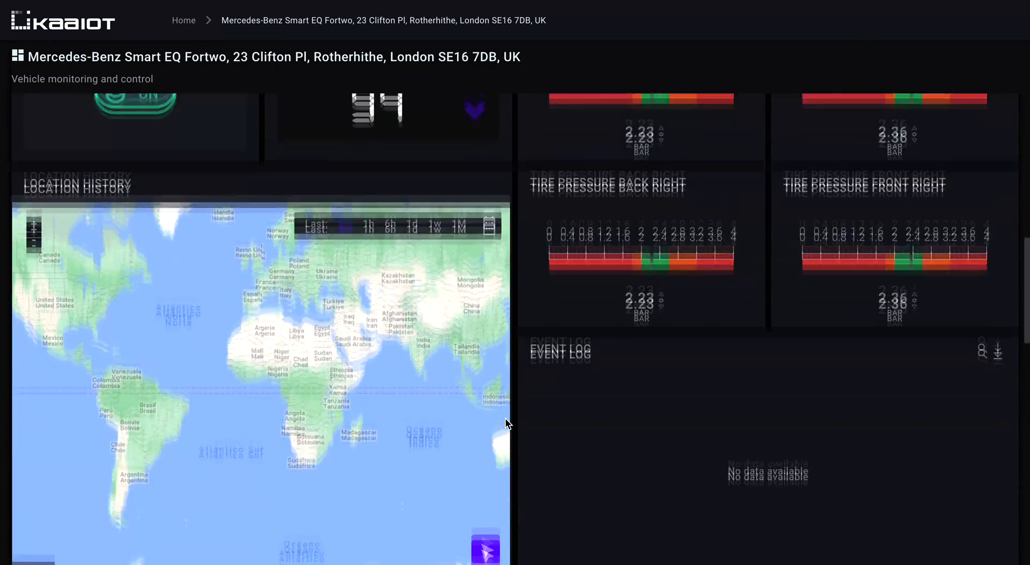
scroll("down", 3)
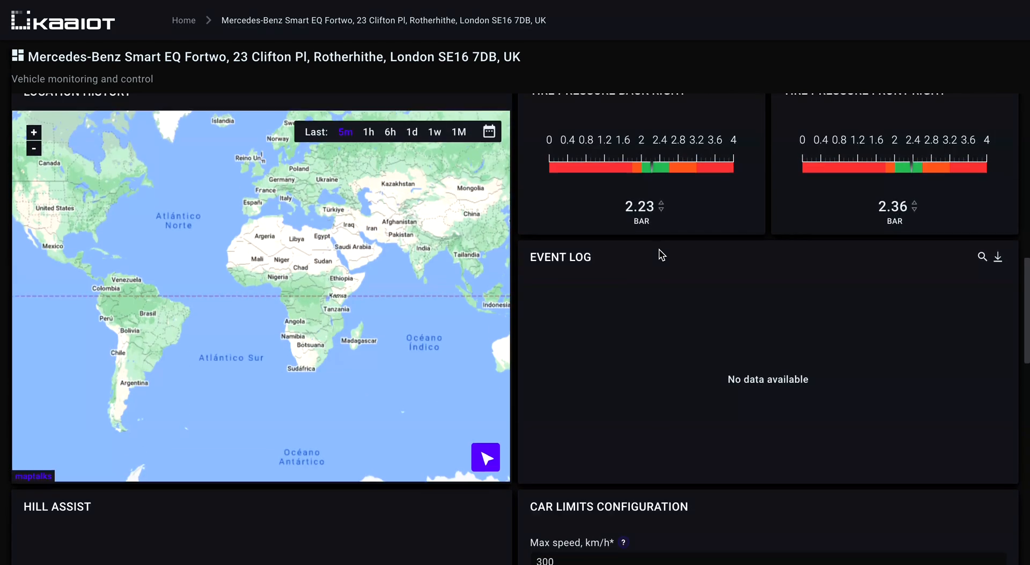
scroll("down", 3)
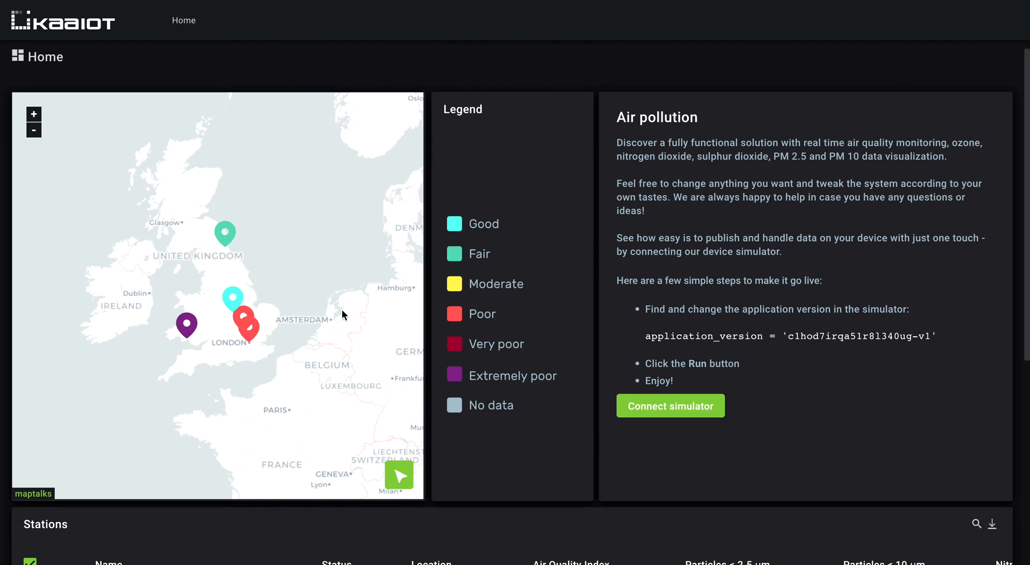
- Open the Newcastle Cradlewell Roadside station and review its pollutant gauges and Air Quality Index chart
scroll("down", 3)
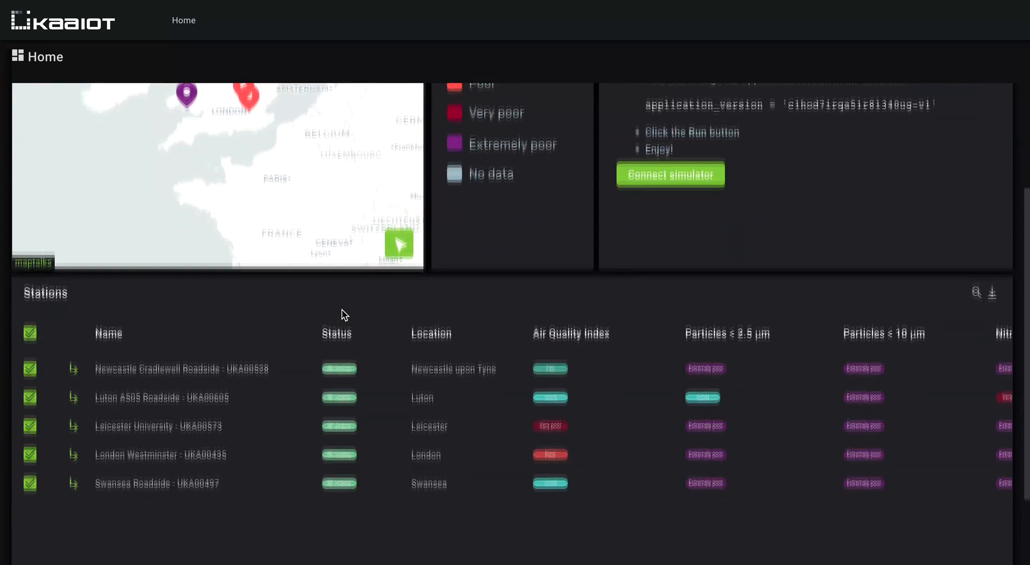
left_click(182, 369)
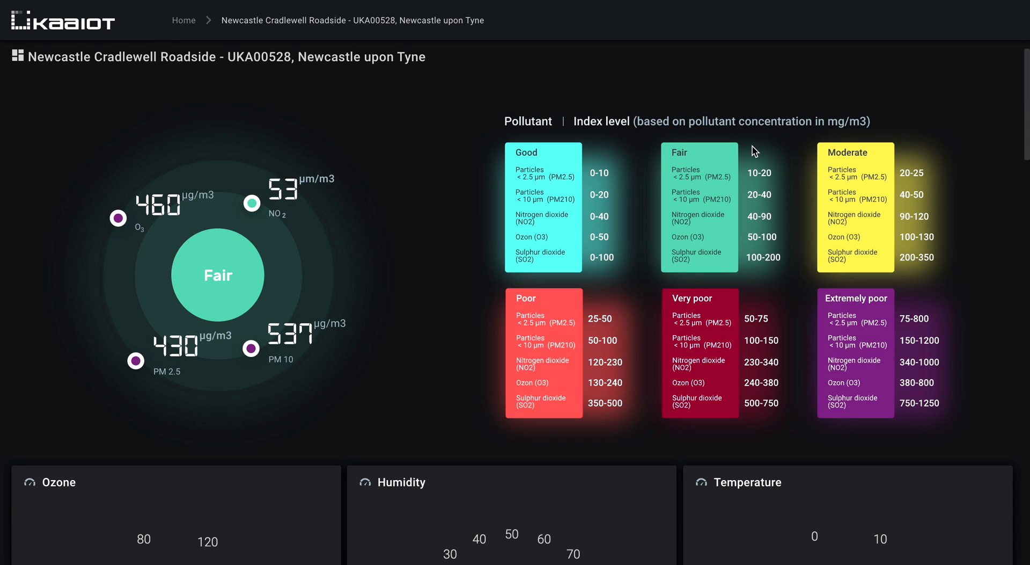
mouse_move(533, 197)
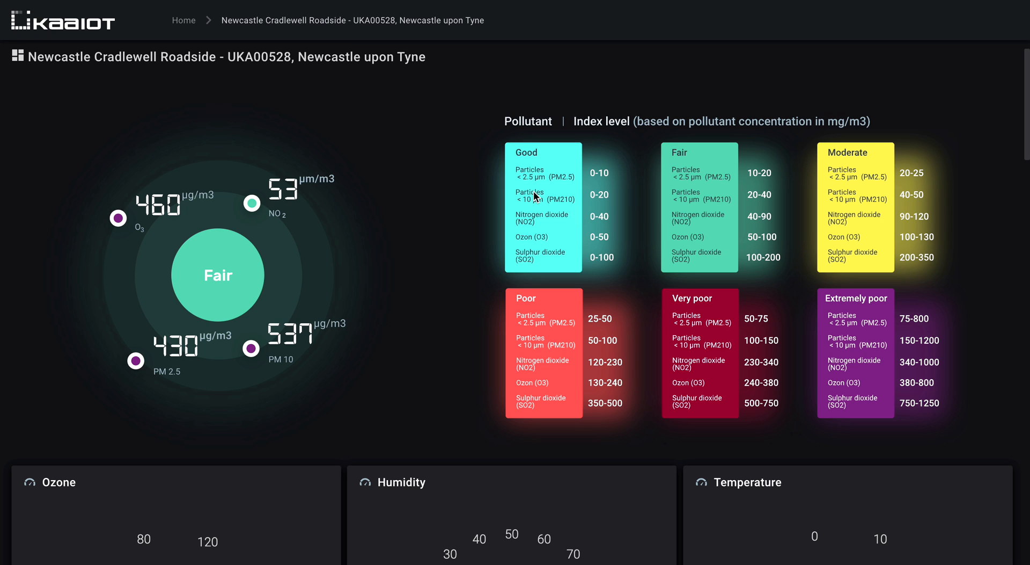
mouse_move(524, 247)
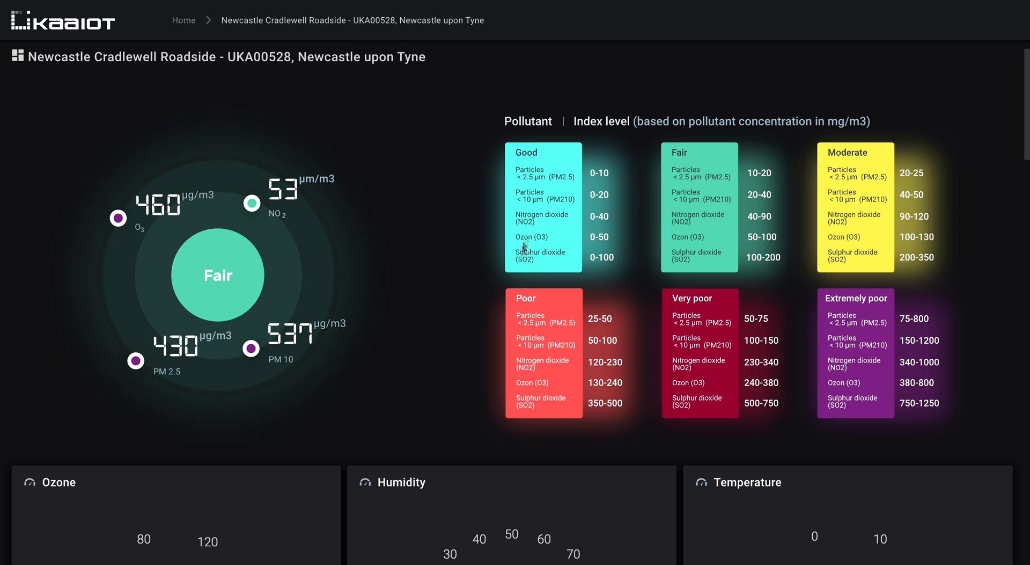
scroll("down", 3)
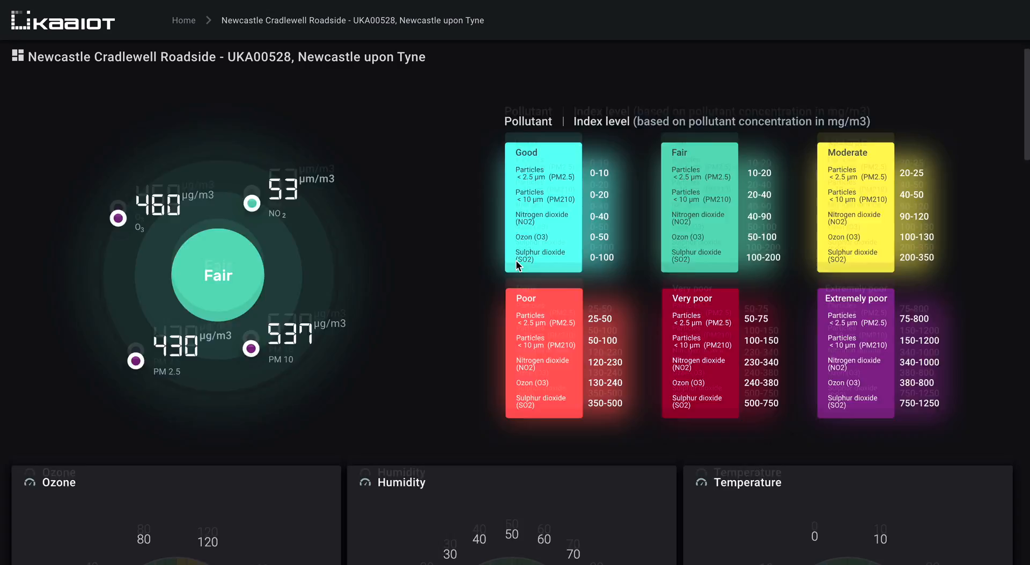
scroll("down", 3)
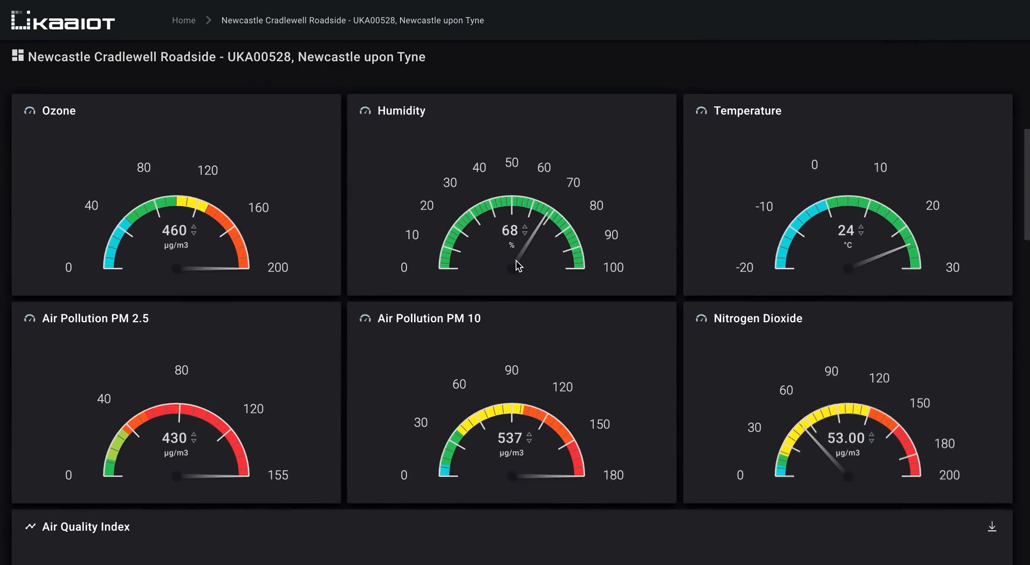
scroll("down", 3)
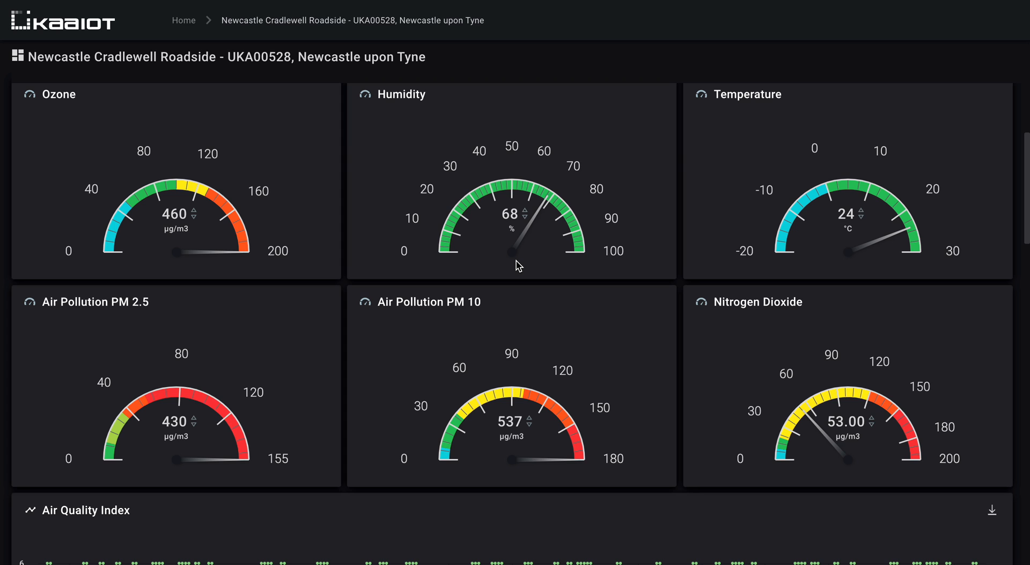
mouse_move(515, 324)
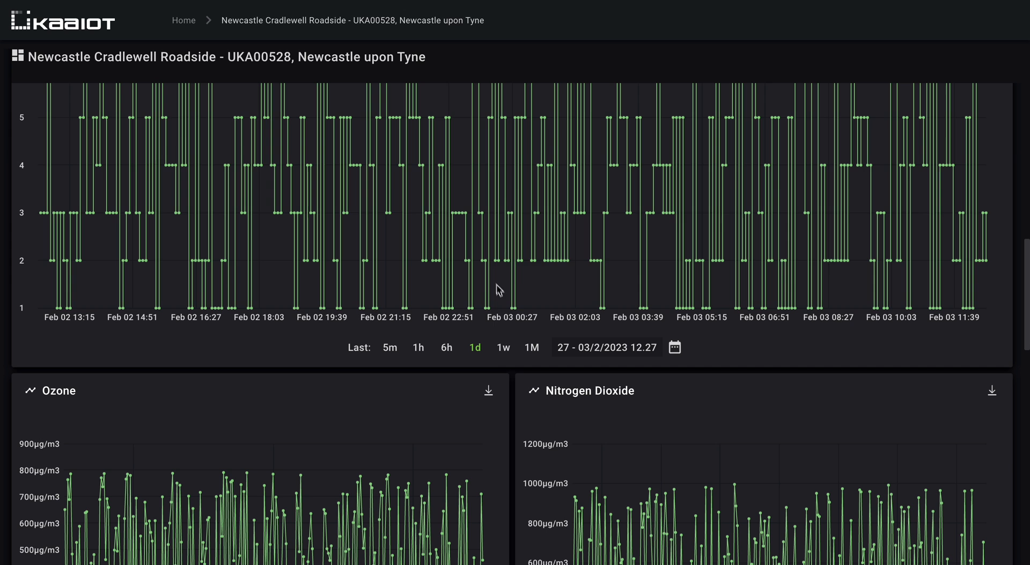
left_click(502, 347)
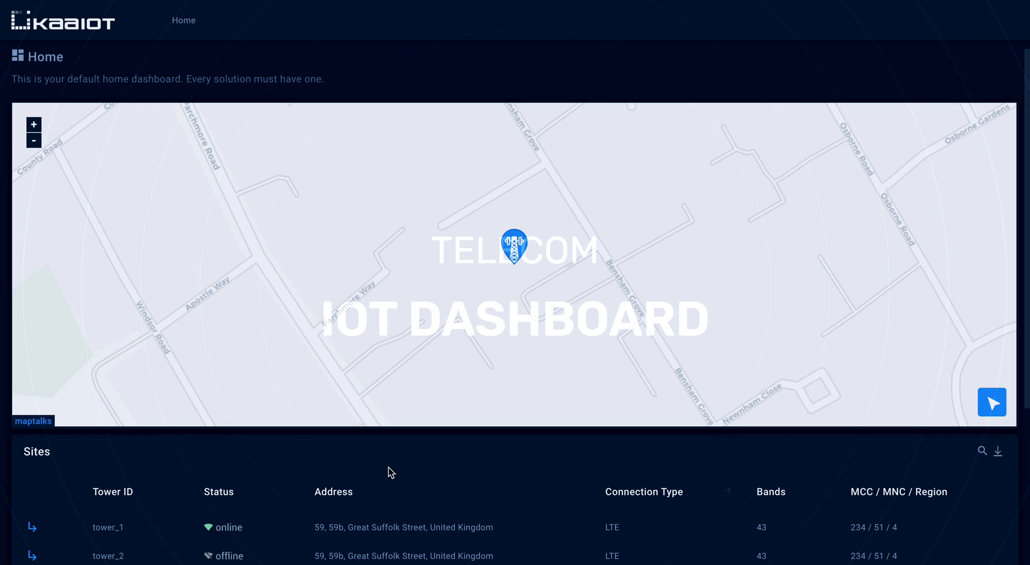
- Open LTE tower_1 on Great Suffolk Street from the Sites table
left_click(107, 526)
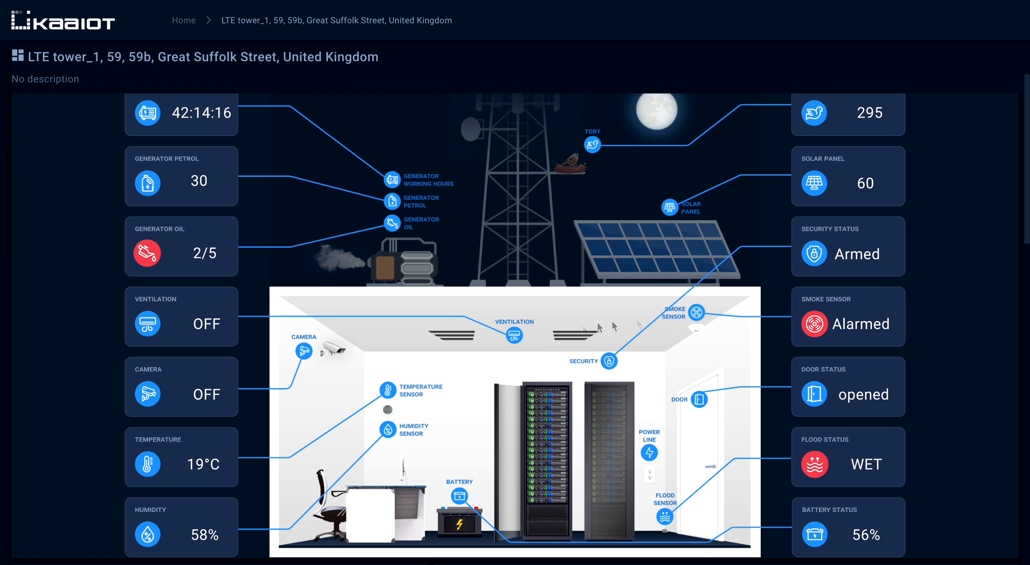
mouse_move(716, 309)
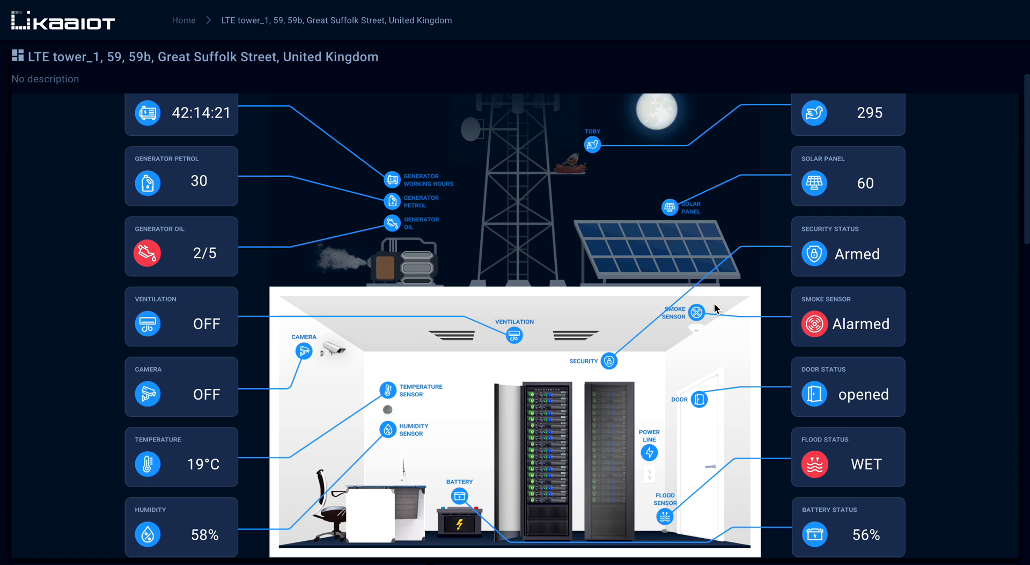
mouse_move(605, 431)
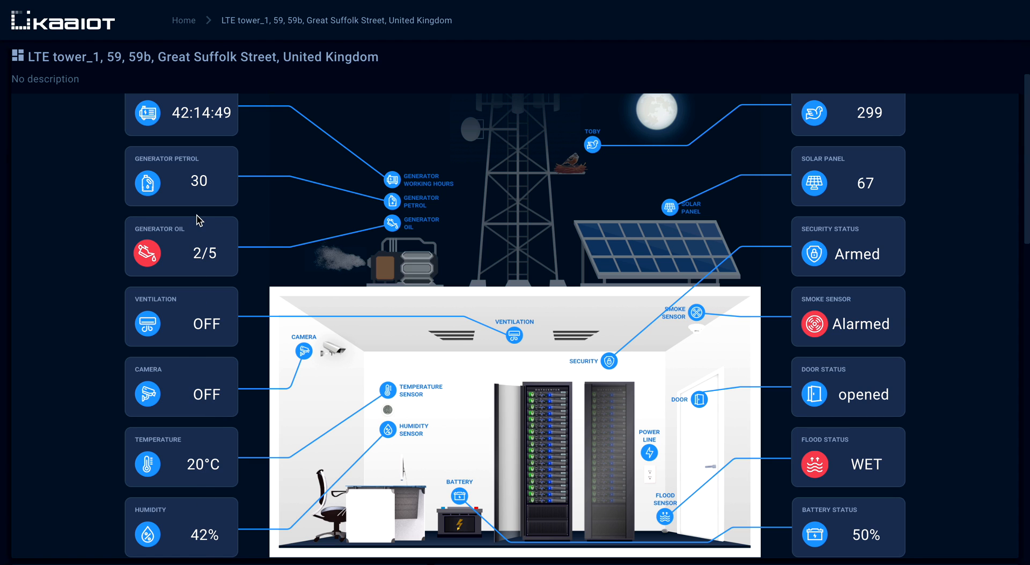
mouse_move(195, 273)
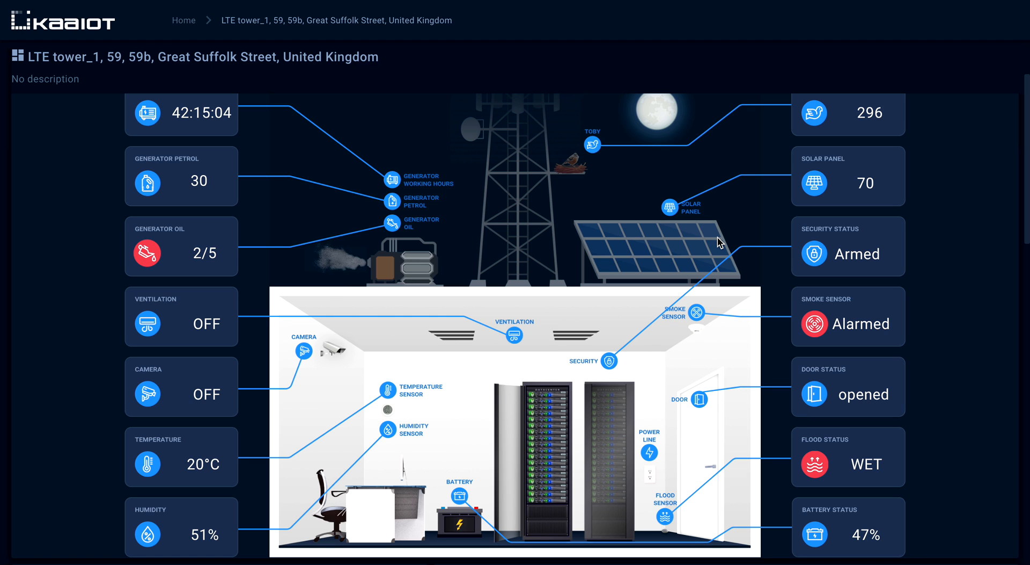
mouse_move(577, 274)
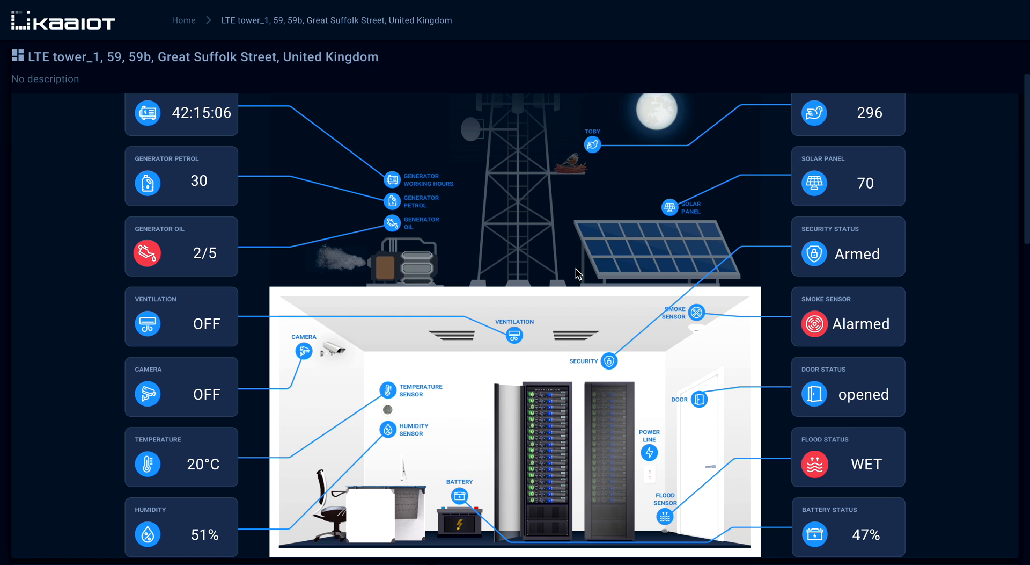